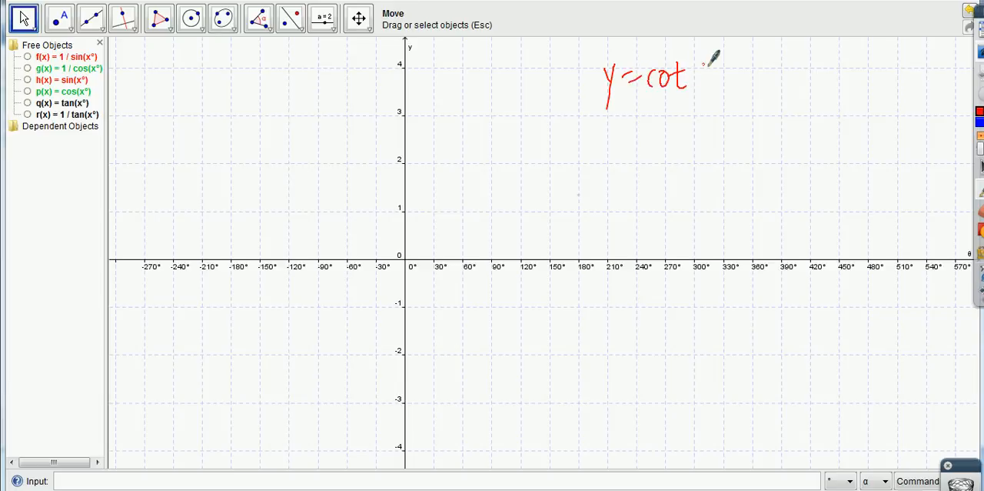
- Write the θ to complete the handwritten 'y = cot θ' title
{"action": "left_click_drag", "start_coordinate": [696, 73], "coordinate": [704, 77]}
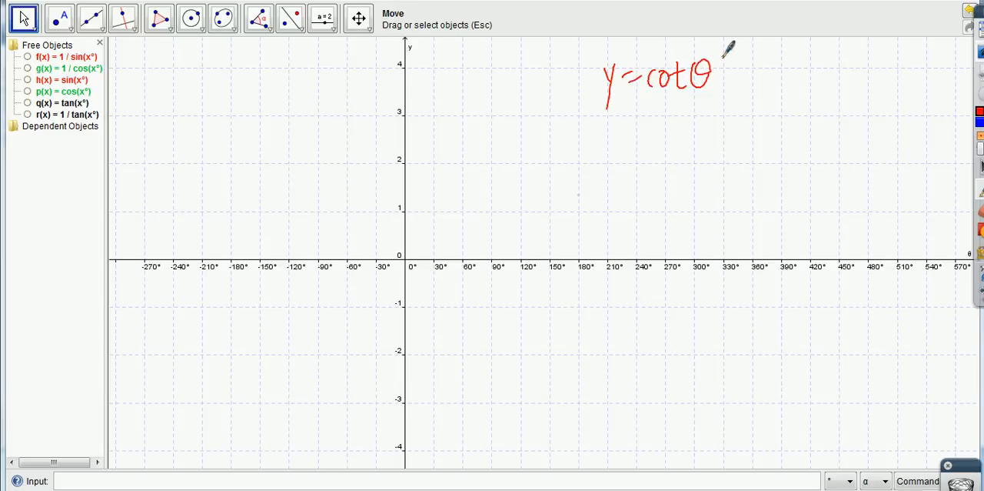
{"action": "mouse_move", "coordinate": [537, 189]}
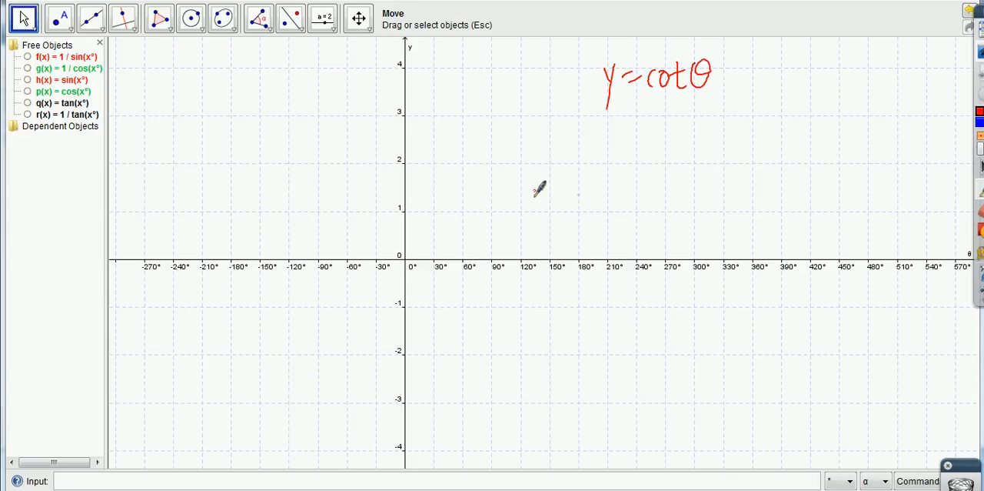
{"action": "mouse_move", "coordinate": [410, 98]}
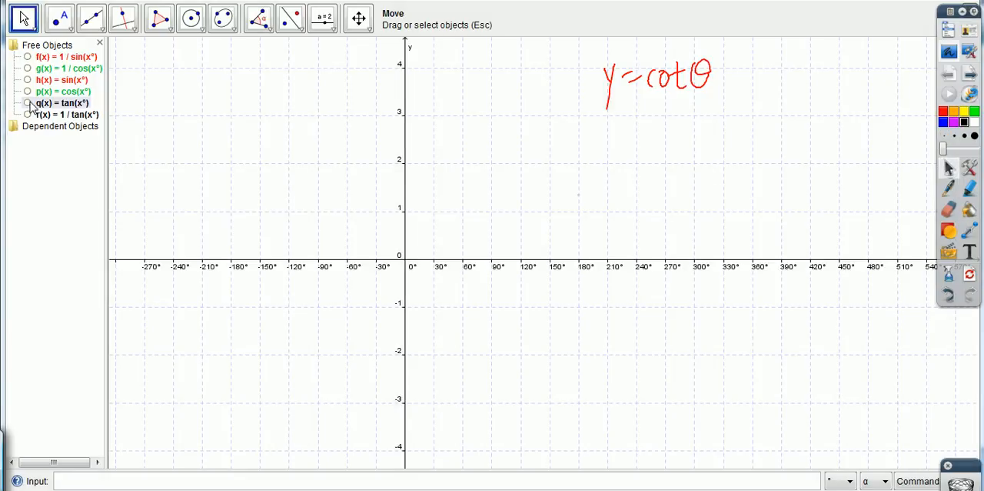
{"action": "left_click", "coordinate": [28, 103]}
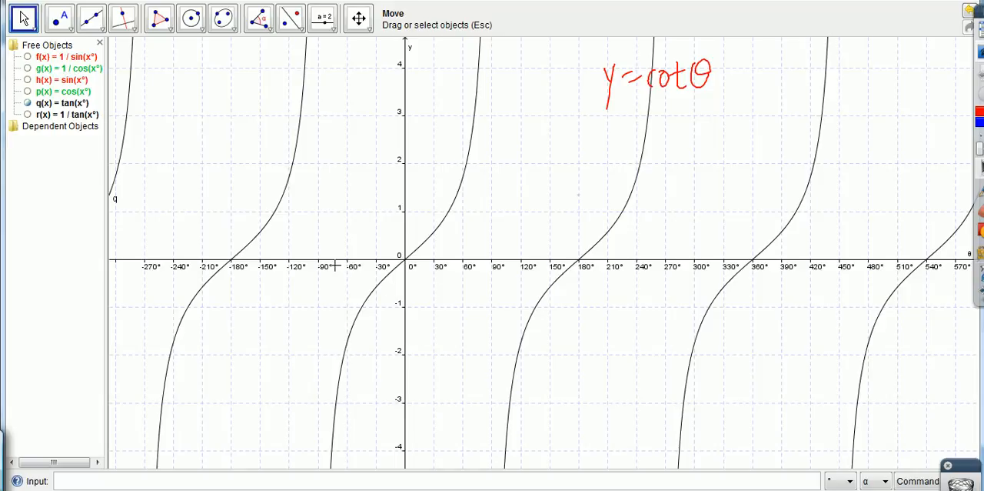
{"action": "mouse_move", "coordinate": [457, 269]}
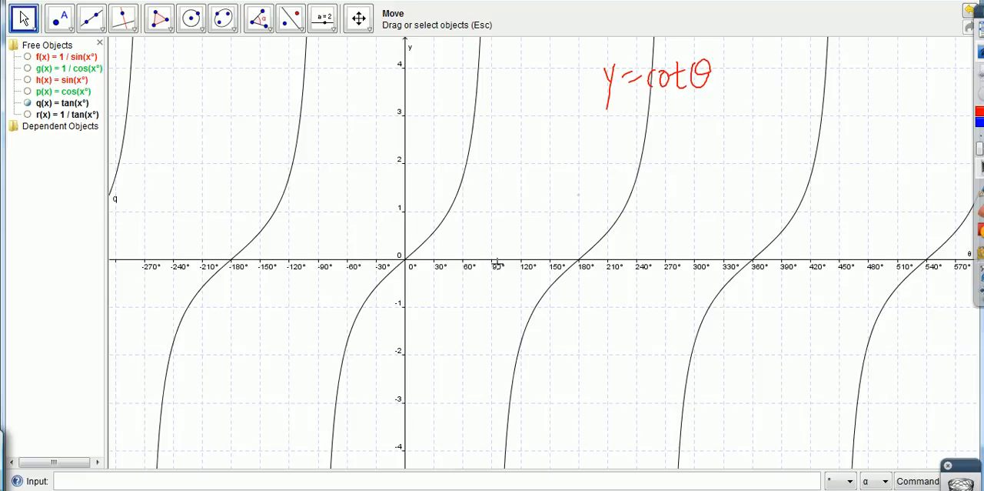
{"action": "mouse_move", "coordinate": [718, 267]}
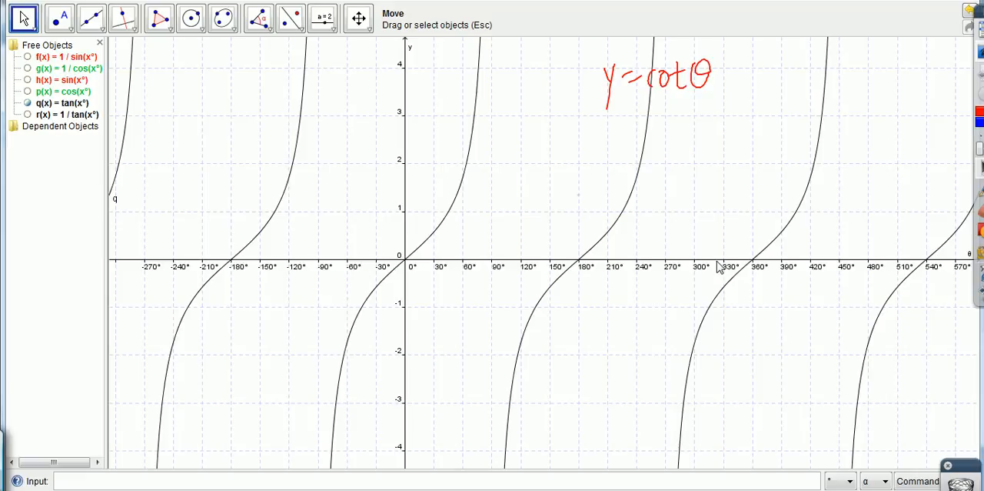
{"action": "mouse_move", "coordinate": [749, 273]}
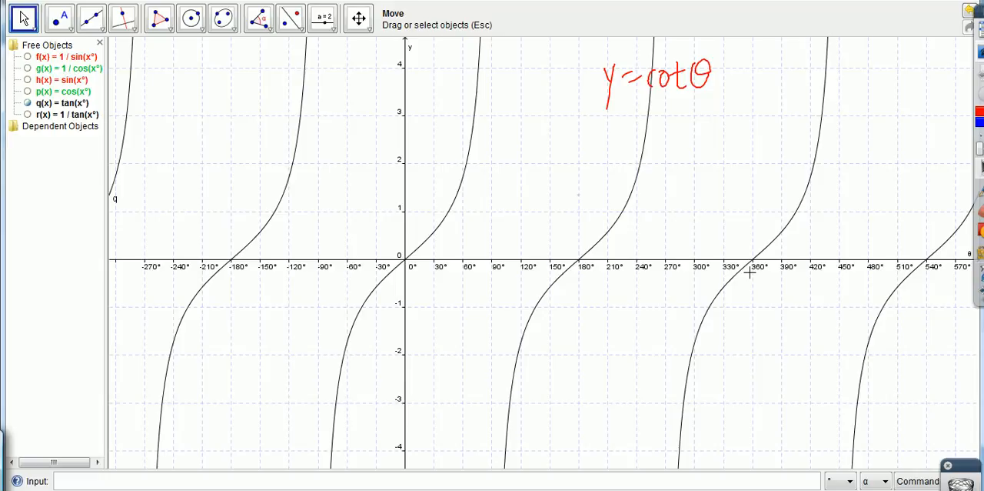
{"action": "mouse_move", "coordinate": [741, 404]}
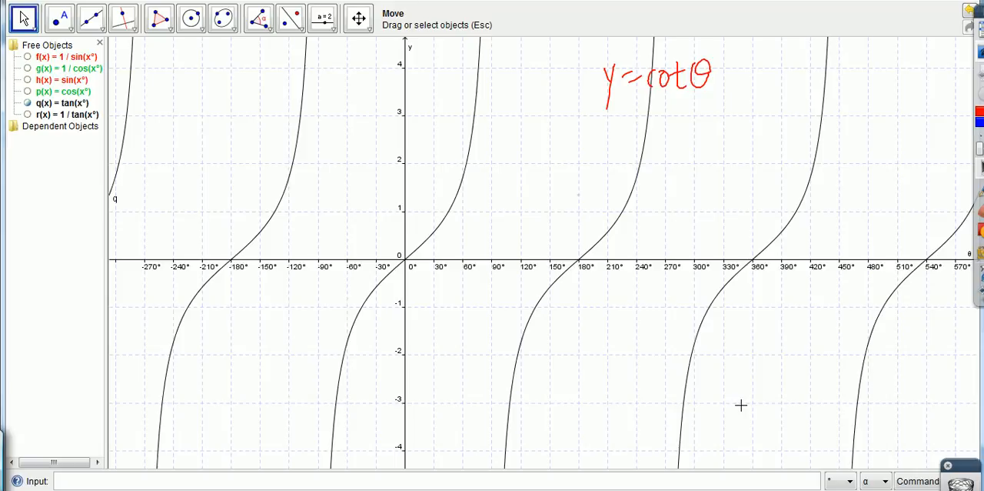
{"action": "mouse_move", "coordinate": [677, 206]}
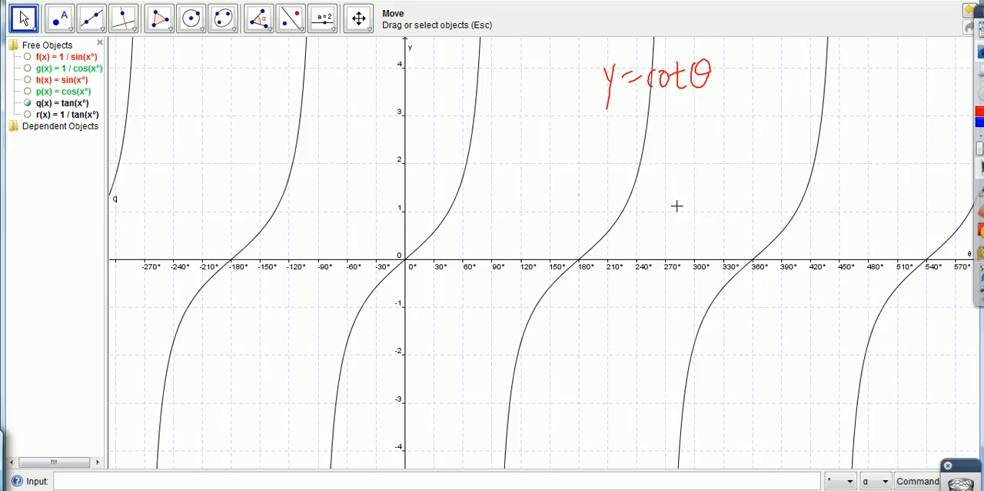
{"action": "mouse_move", "coordinate": [534, 202]}
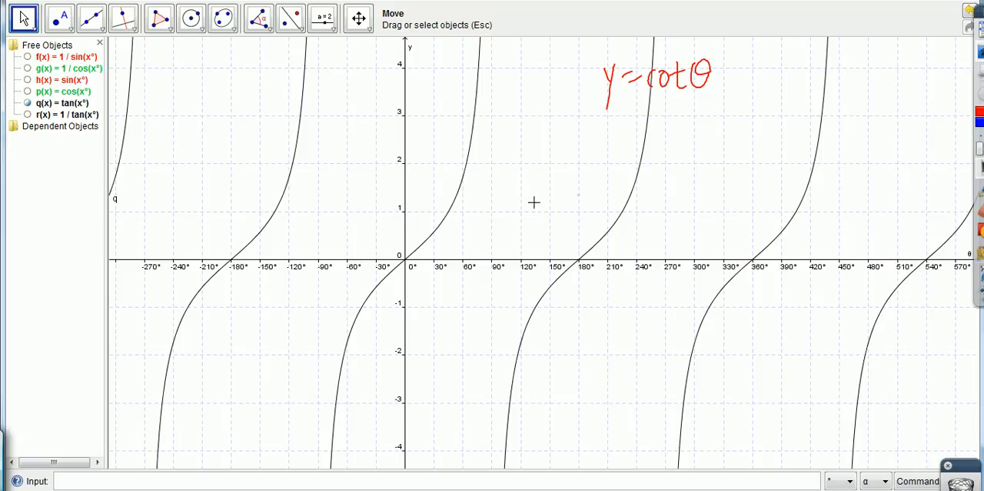
{"action": "mouse_move", "coordinate": [764, 130]}
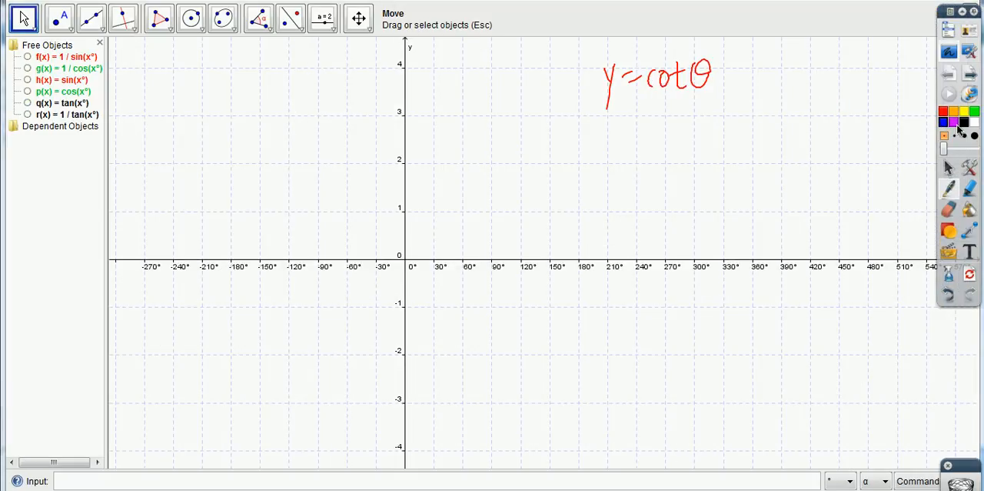
- Draw the table's top line and two column dividers, and write the θ header
{"action": "left_click_drag", "start_coordinate": [773, 102], "coordinate": [896, 98]}
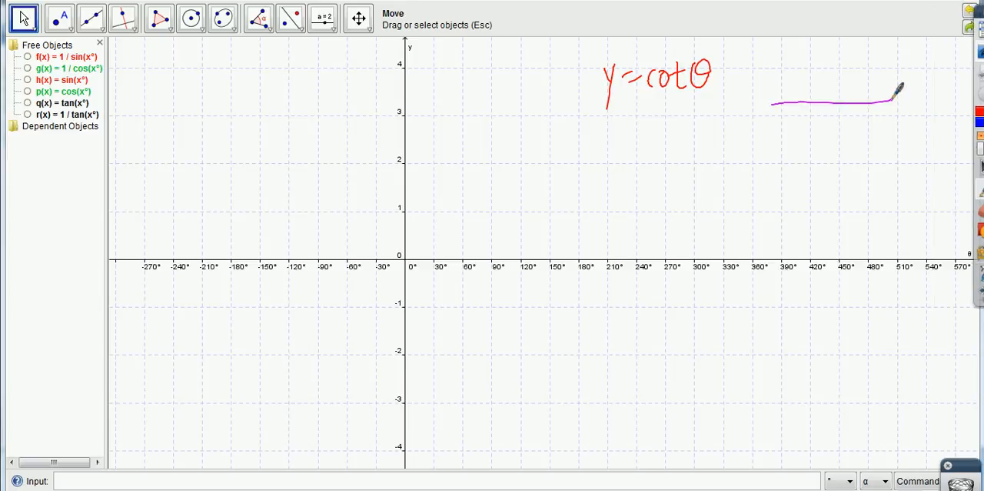
{"action": "left_click_drag", "start_coordinate": [829, 103], "coordinate": [826, 240]}
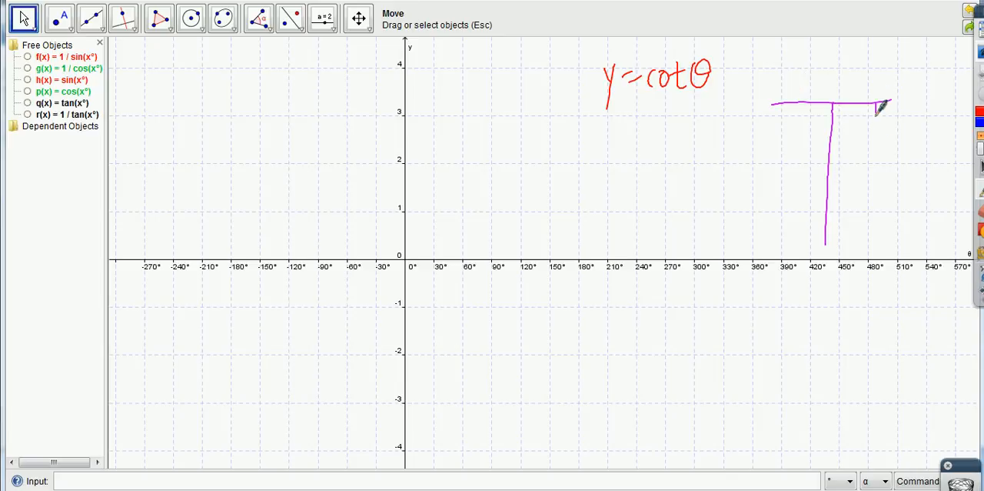
{"action": "left_click_drag", "start_coordinate": [884, 100], "coordinate": [861, 238]}
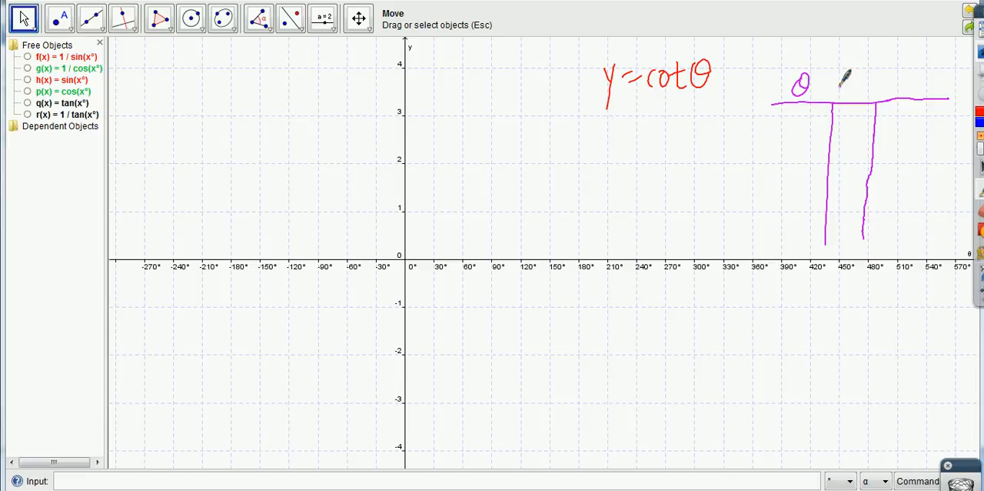
{"action": "left_click_drag", "start_coordinate": [834, 91], "coordinate": [873, 91]}
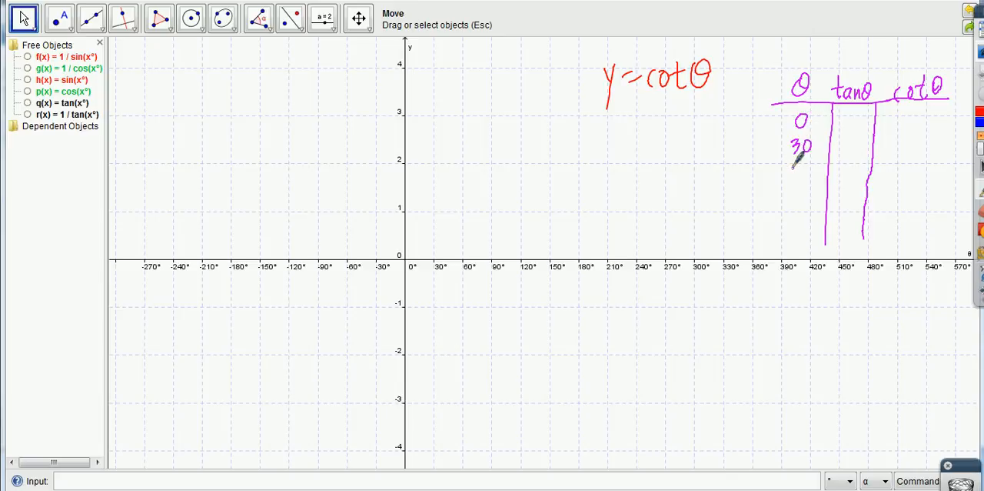
- Fill in the angles down the θ column and the cotangent values column
{"action": "left_click_drag", "start_coordinate": [792, 173], "coordinate": [811, 165]}
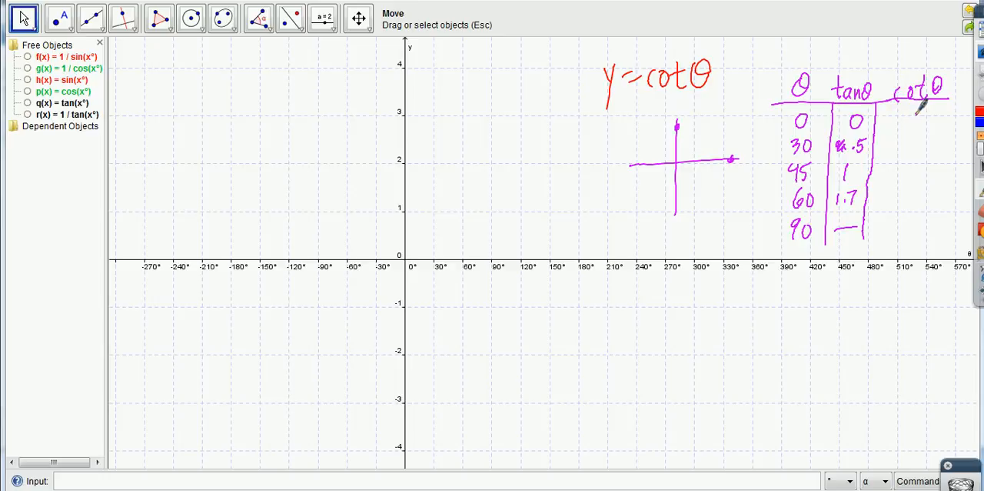
{"action": "mouse_move", "coordinate": [915, 112]}
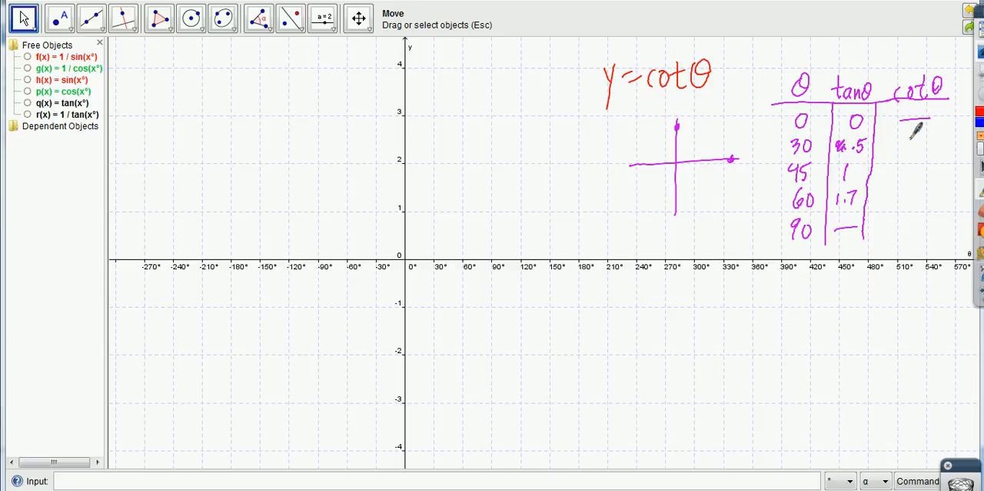
{"action": "left_click_drag", "start_coordinate": [911, 138], "coordinate": [919, 173]}
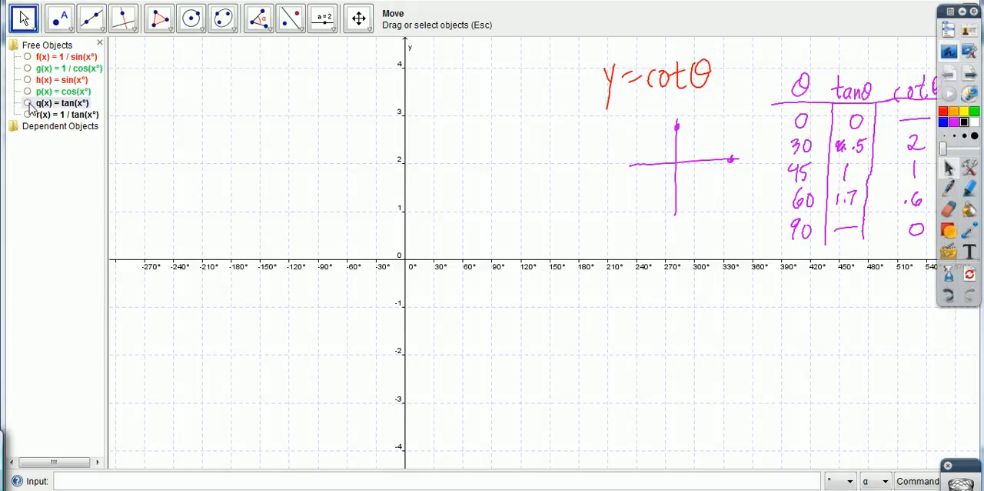
- Show the tangent graph q(x)=tan(x) again for comparison
{"action": "left_click", "coordinate": [27, 103]}
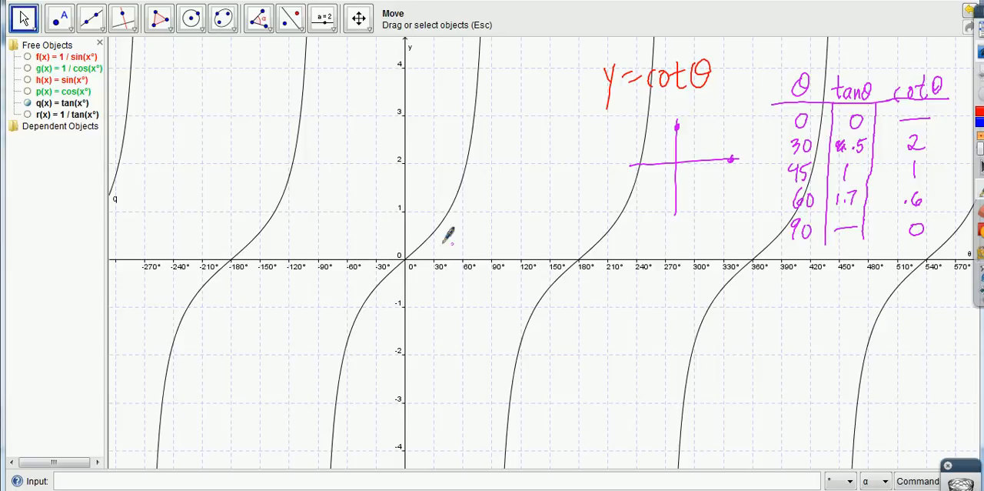
{"action": "mouse_move", "coordinate": [415, 73]}
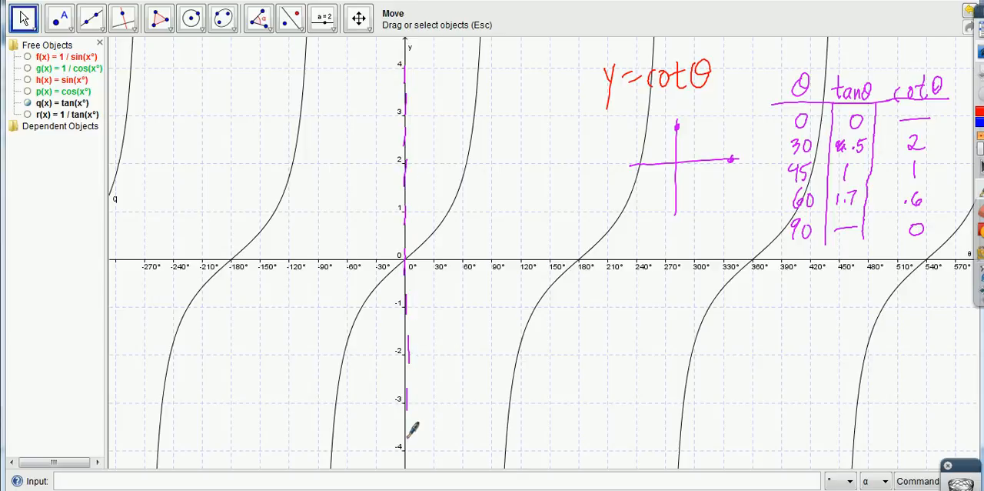
{"action": "mouse_move", "coordinate": [550, 250]}
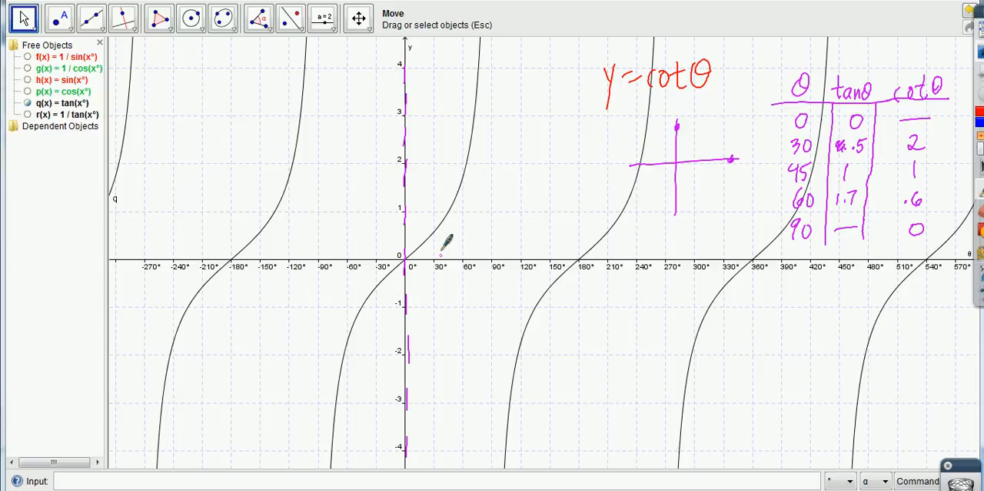
{"action": "mouse_move", "coordinate": [439, 161]}
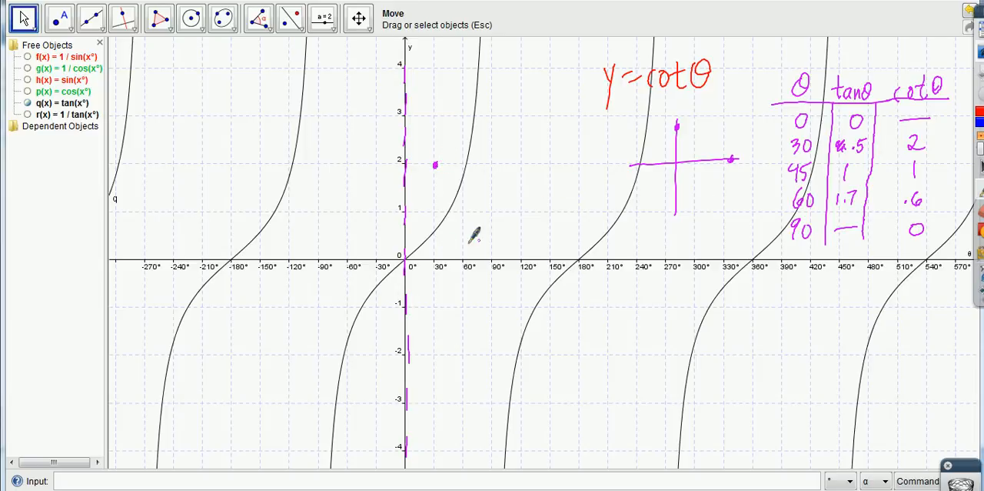
{"action": "mouse_move", "coordinate": [454, 204]}
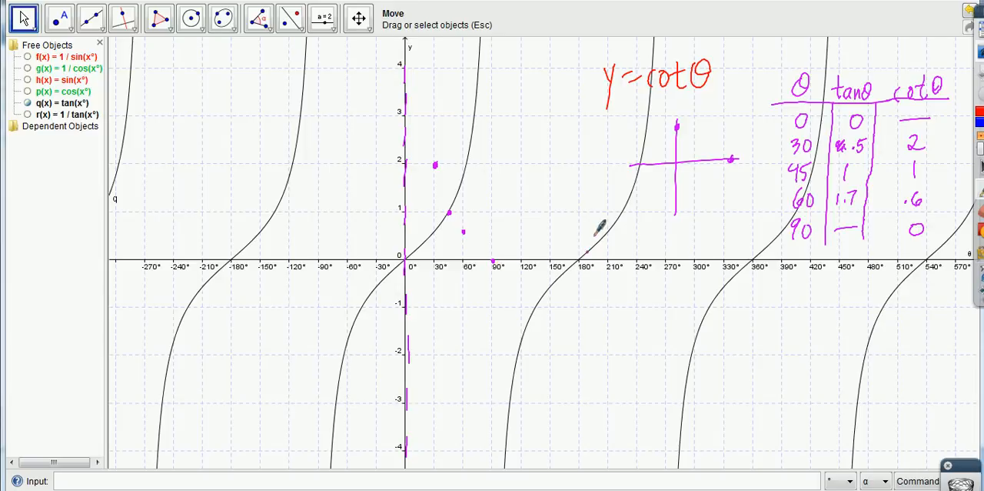
{"action": "mouse_move", "coordinate": [515, 249]}
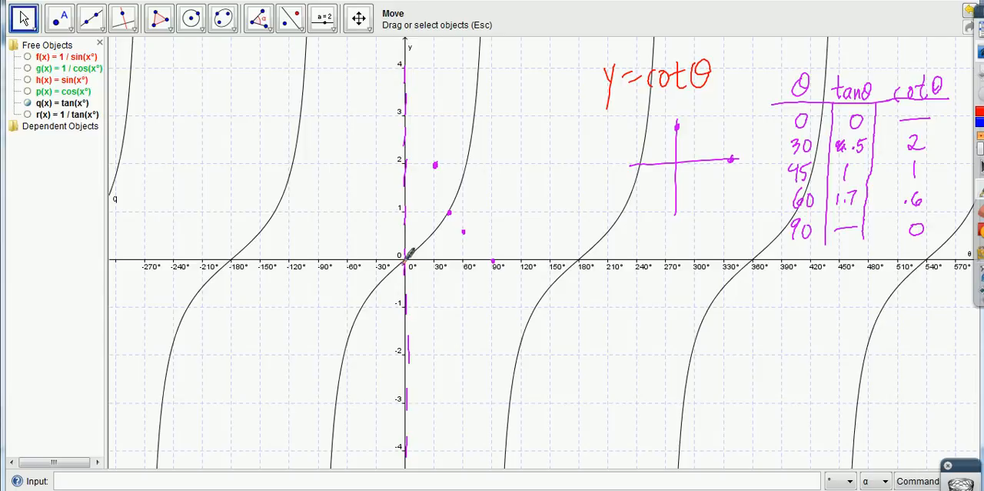
{"action": "mouse_move", "coordinate": [458, 276]}
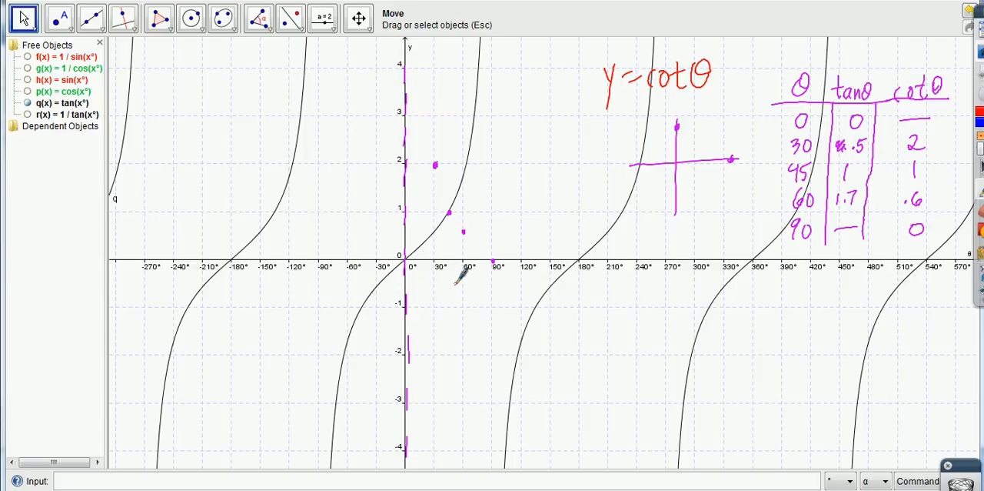
{"action": "mouse_move", "coordinate": [584, 250]}
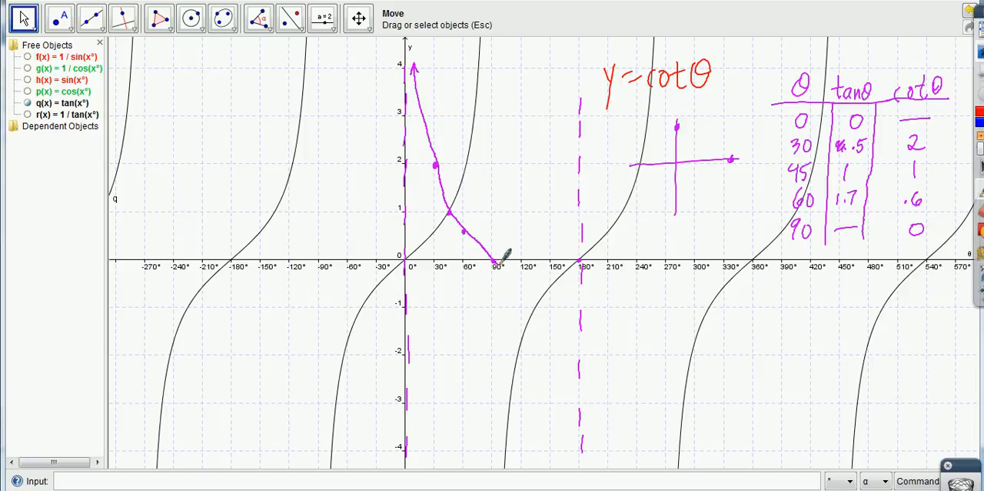
- Extend the sketched cotangent curve past 90° toward the 180° asymptote
{"action": "left_click_drag", "start_coordinate": [500, 257], "coordinate": [569, 442]}
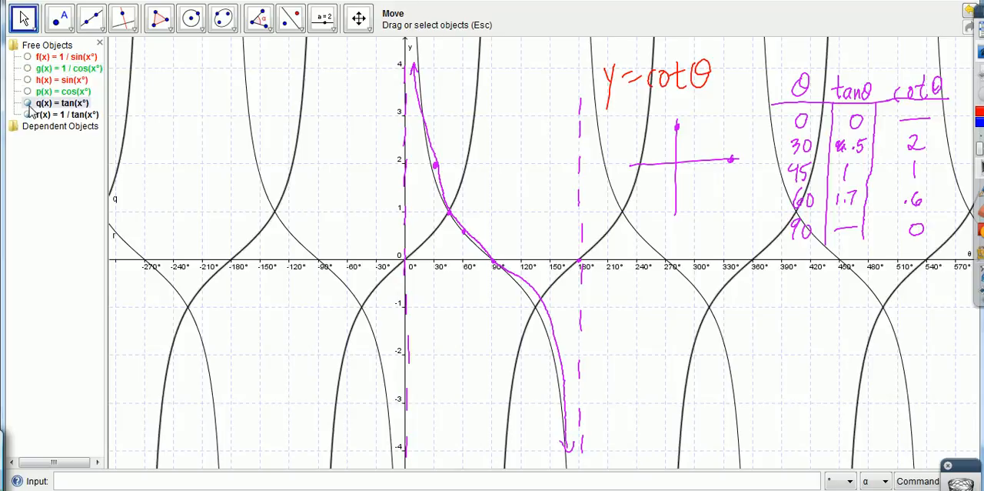
- Hide the tangent graph q(x)=tan(x) in the Algebra view
{"action": "left_click", "coordinate": [27, 103]}
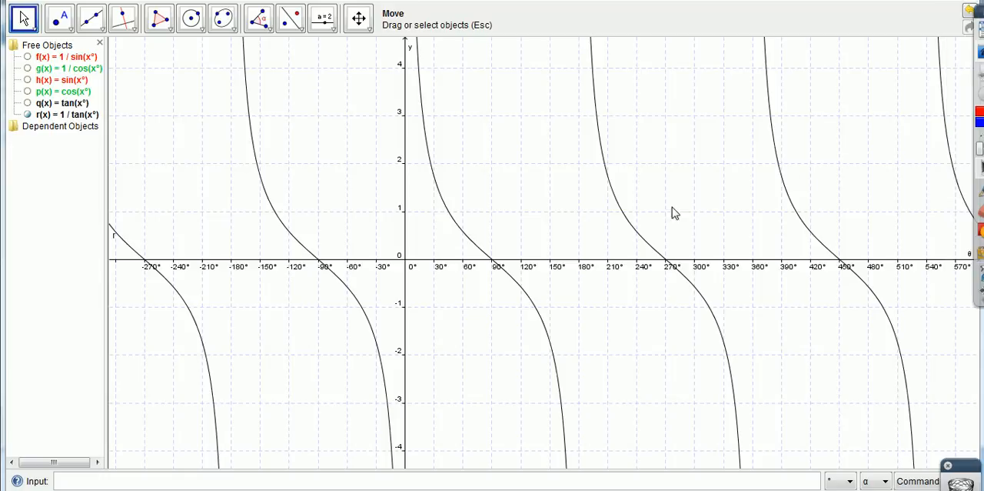
{"action": "mouse_move", "coordinate": [453, 296]}
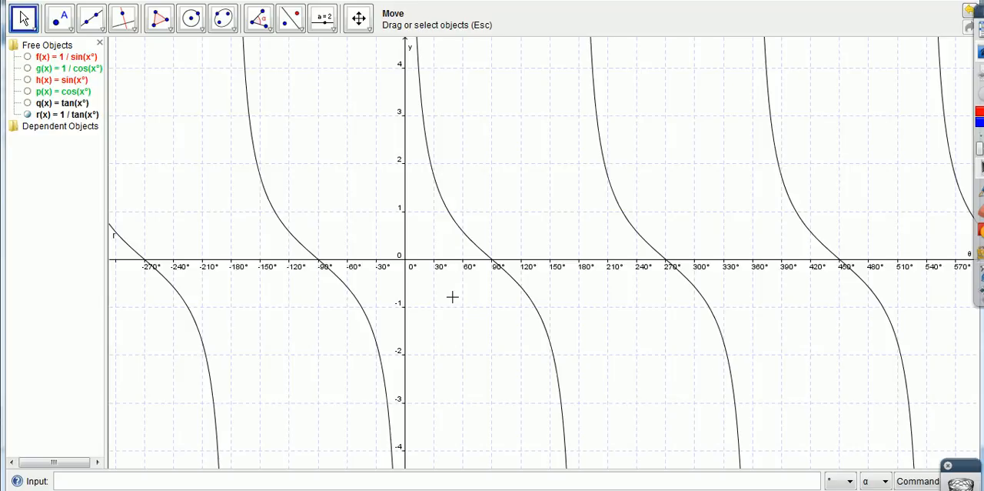
{"action": "mouse_move", "coordinate": [680, 281]}
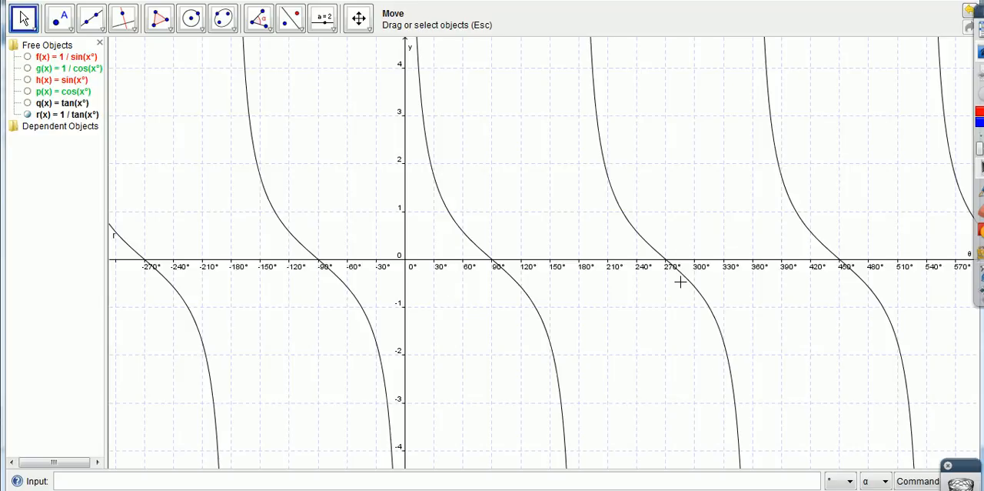
{"action": "mouse_move", "coordinate": [633, 318]}
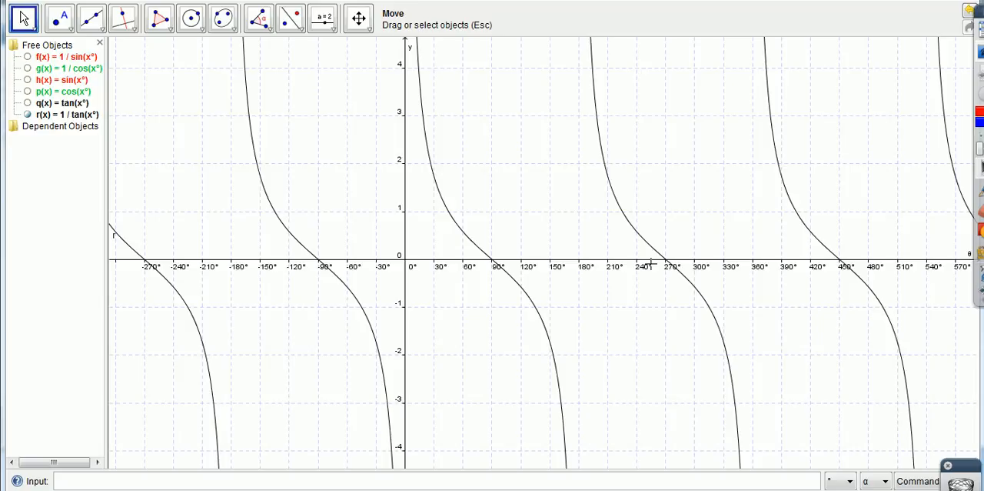
{"action": "mouse_move", "coordinate": [313, 202]}
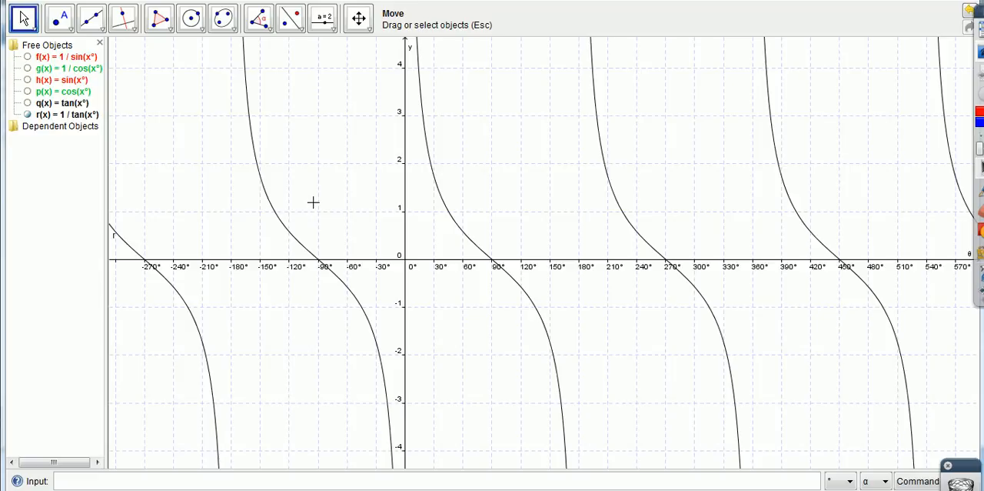
{"action": "mouse_move", "coordinate": [183, 310]}
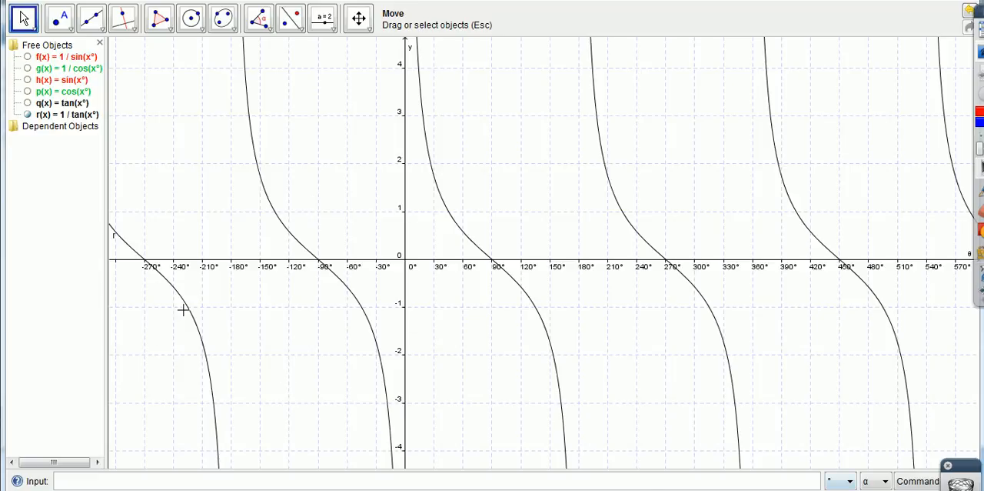
{"action": "mouse_move", "coordinate": [207, 325]}
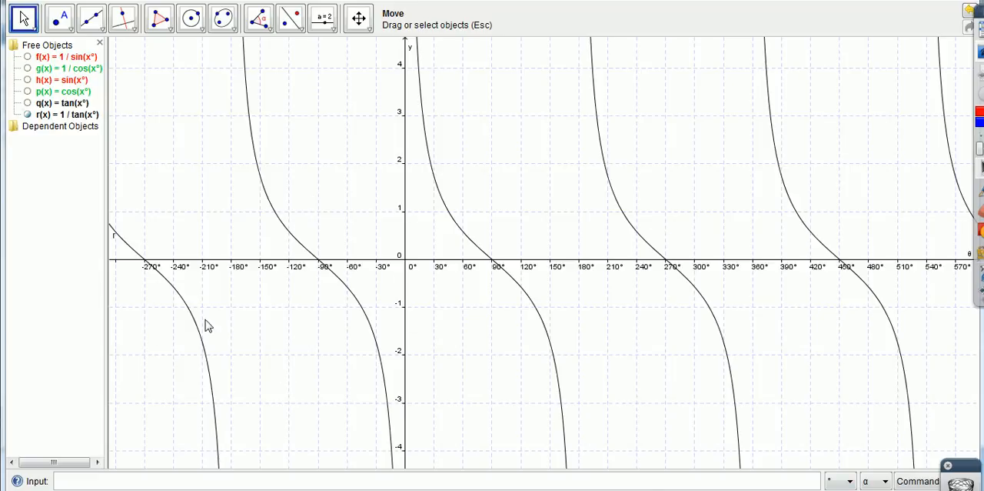
{"action": "mouse_move", "coordinate": [139, 317]}
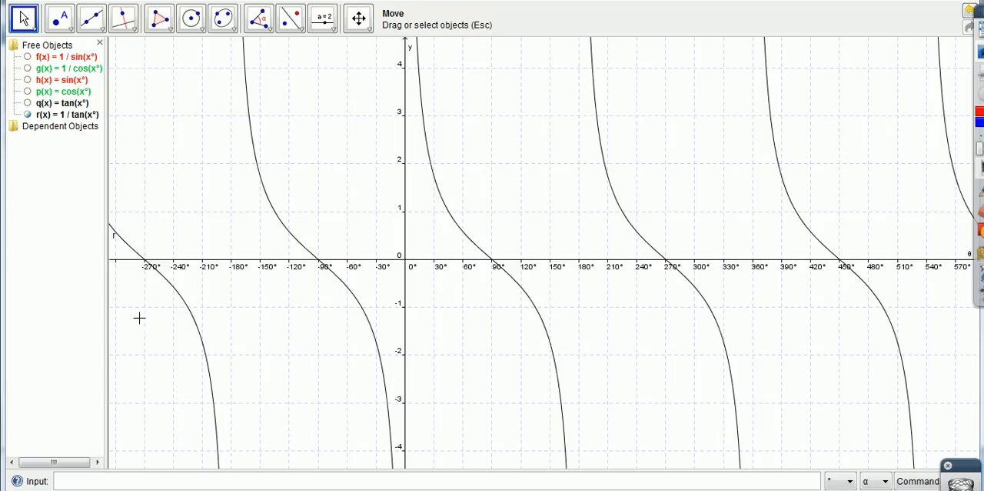
{"action": "mouse_move", "coordinate": [918, 352]}
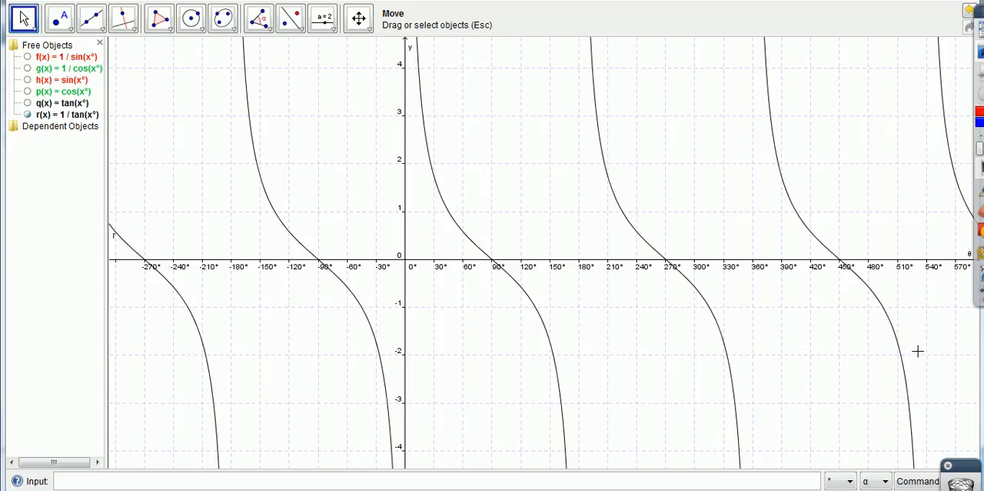
{"action": "mouse_move", "coordinate": [840, 360]}
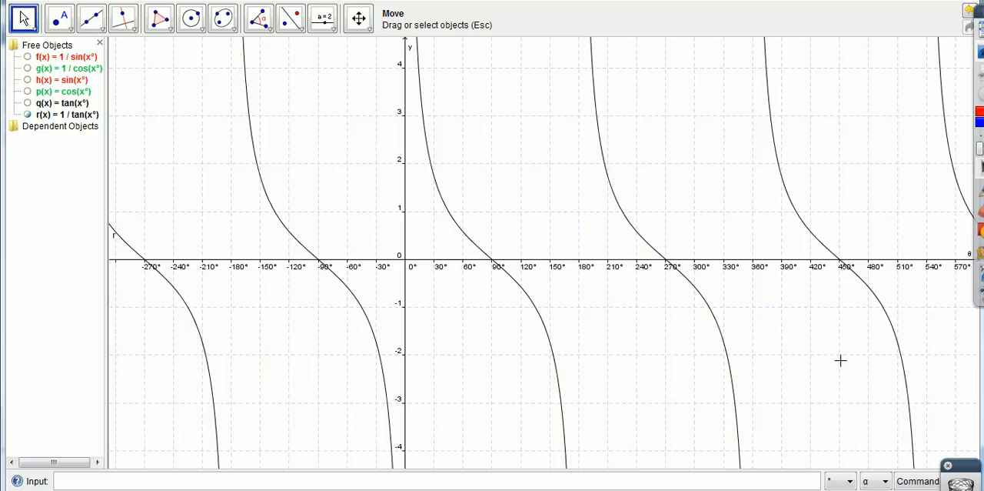
{"action": "mouse_move", "coordinate": [836, 361]}
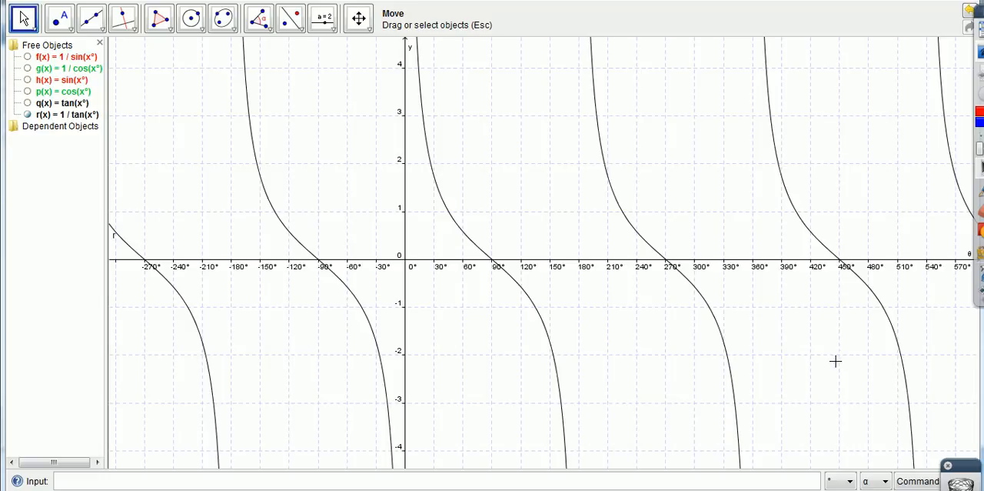
{"action": "mouse_move", "coordinate": [763, 387]}
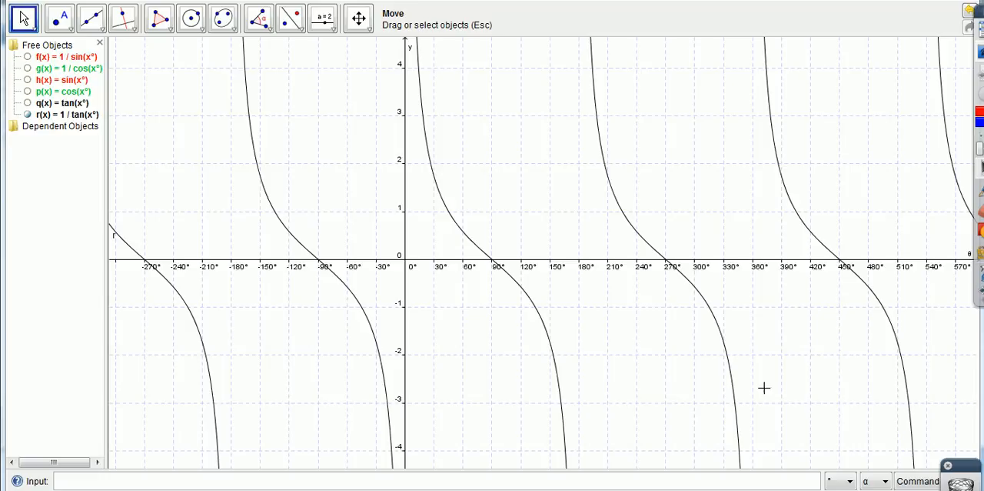
{"action": "mouse_move", "coordinate": [797, 305]}
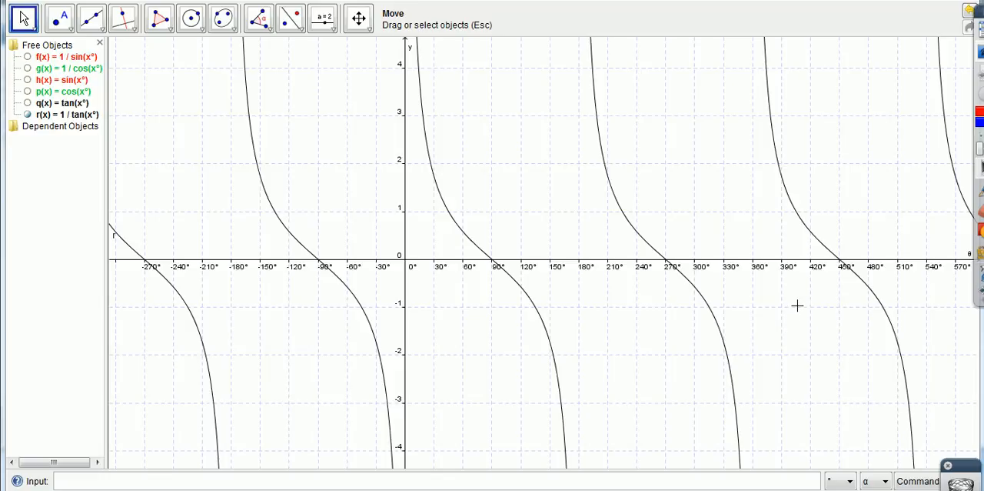
{"action": "mouse_move", "coordinate": [692, 306]}
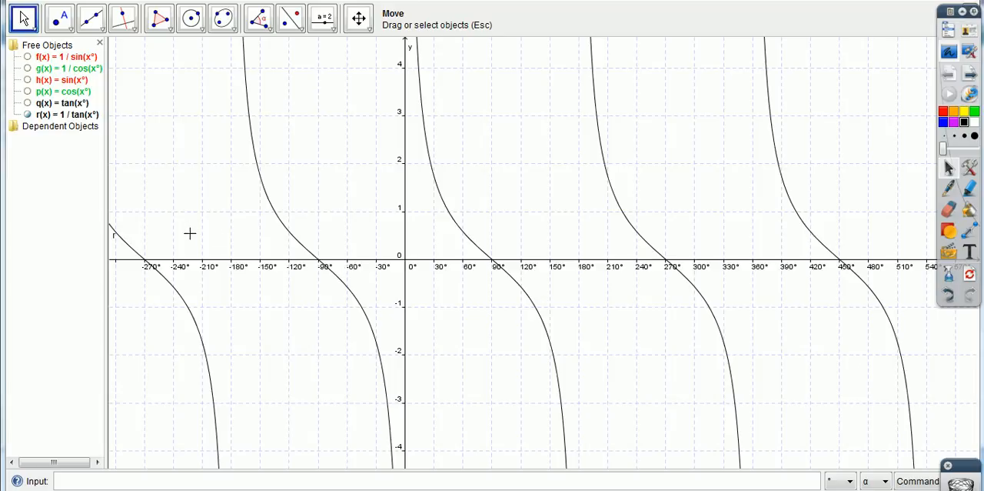
{"action": "mouse_move", "coordinate": [139, 295]}
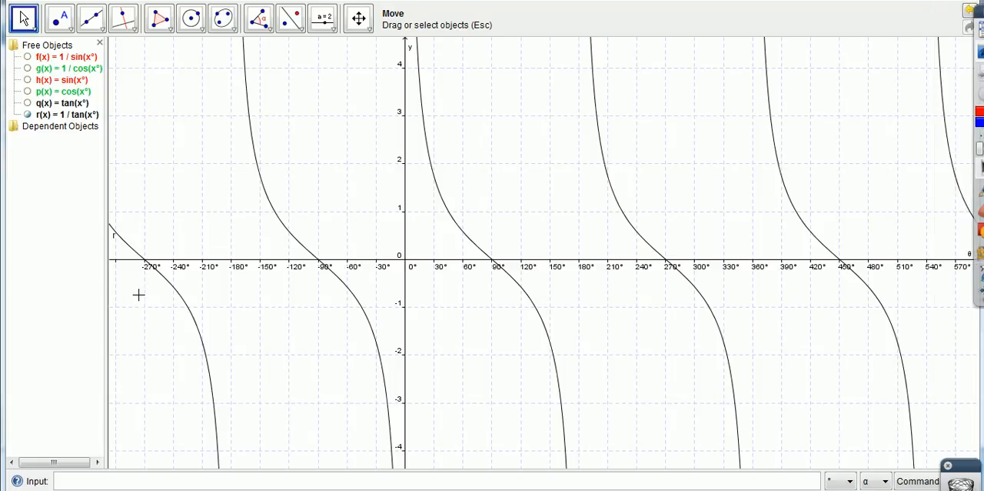
{"action": "mouse_move", "coordinate": [952, 344]}
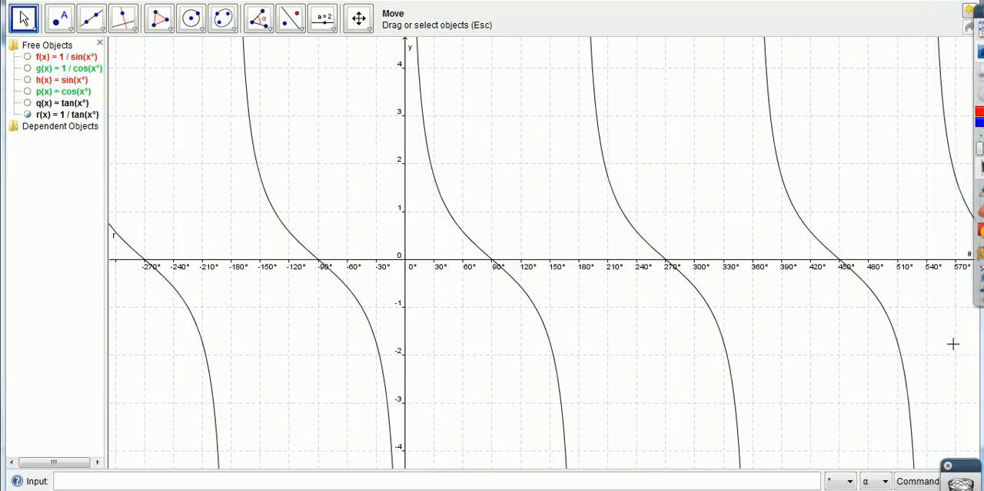
{"action": "mouse_move", "coordinate": [954, 334]}
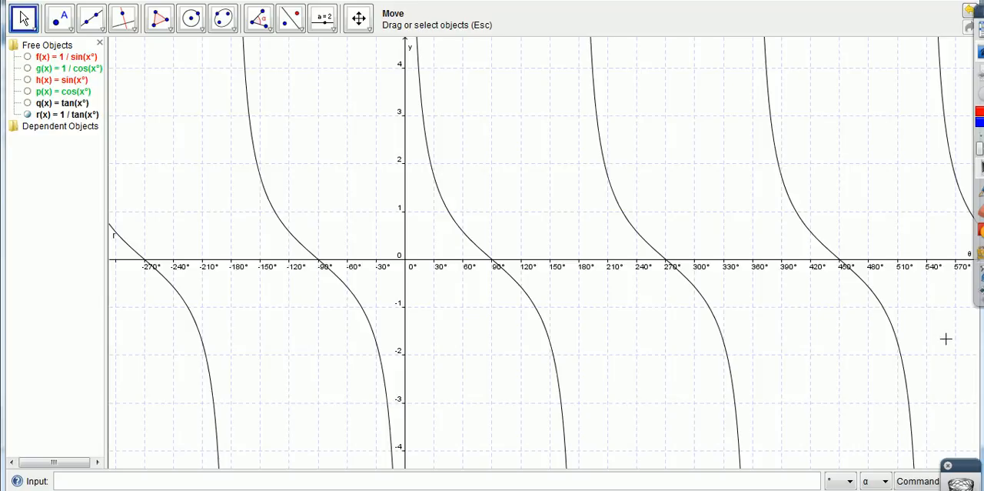
{"action": "mouse_move", "coordinate": [936, 330]}
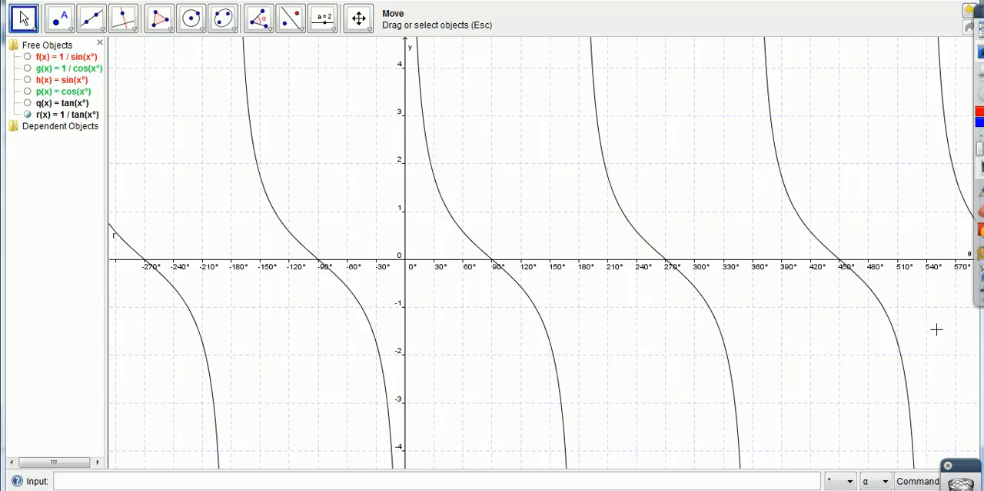
{"action": "mouse_move", "coordinate": [721, 317]}
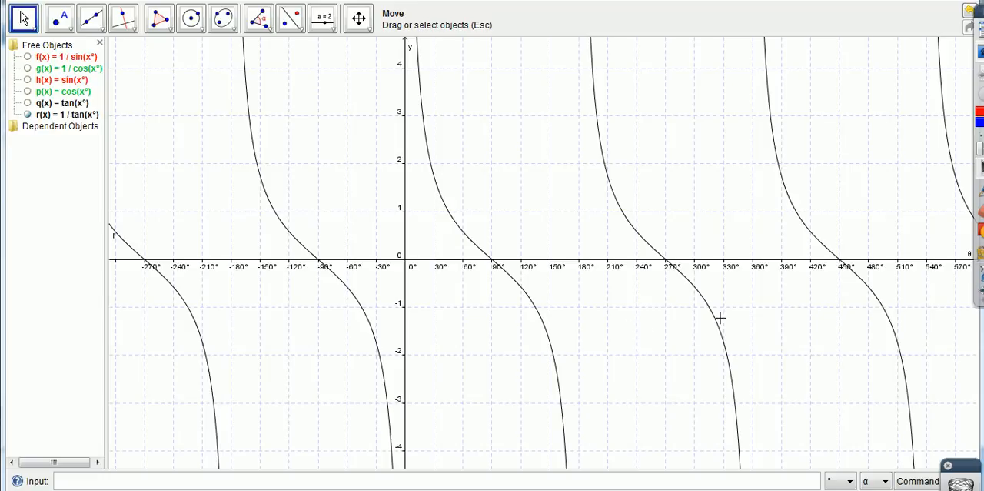
{"action": "mouse_move", "coordinate": [336, 263]}
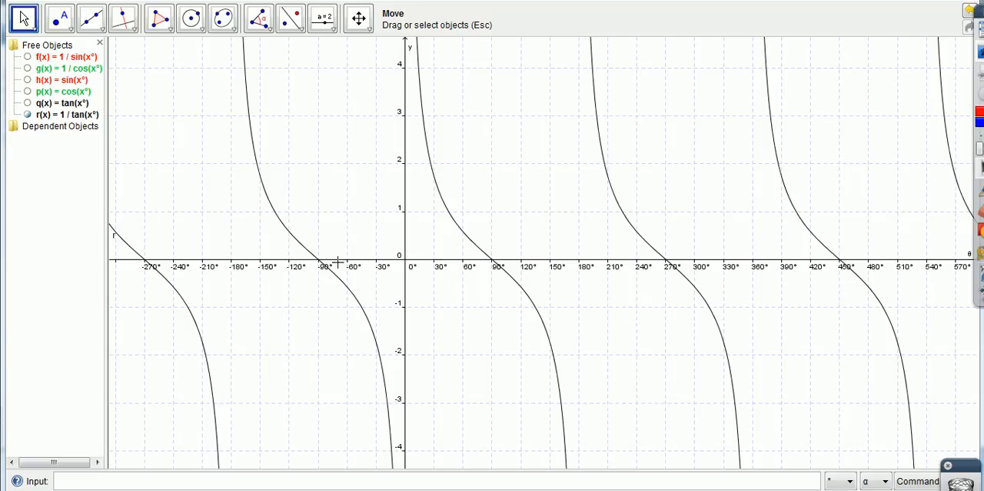
{"action": "mouse_move", "coordinate": [367, 180]}
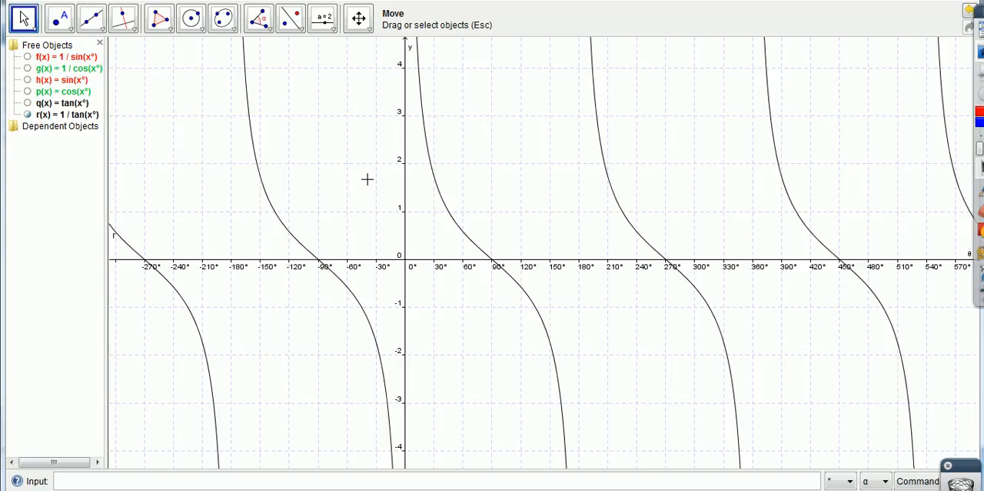
{"action": "mouse_move", "coordinate": [437, 255]}
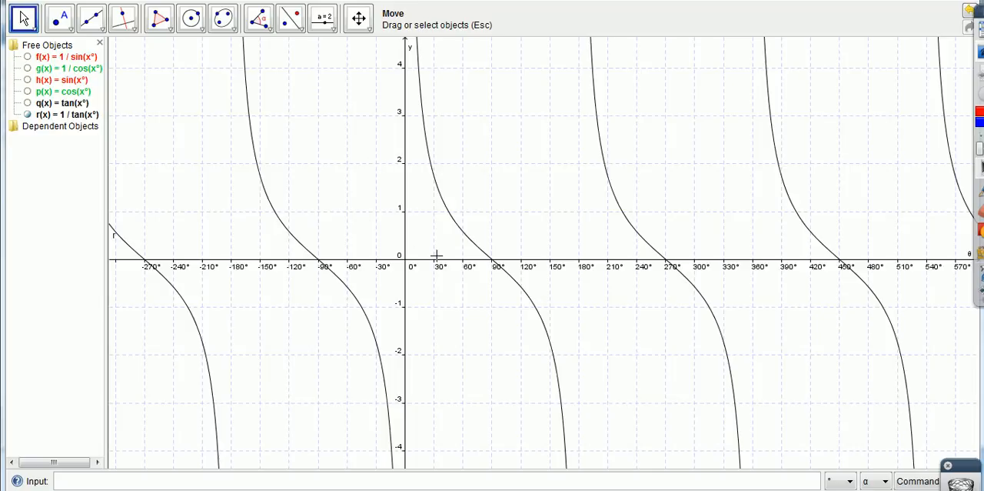
{"action": "mouse_move", "coordinate": [452, 312]}
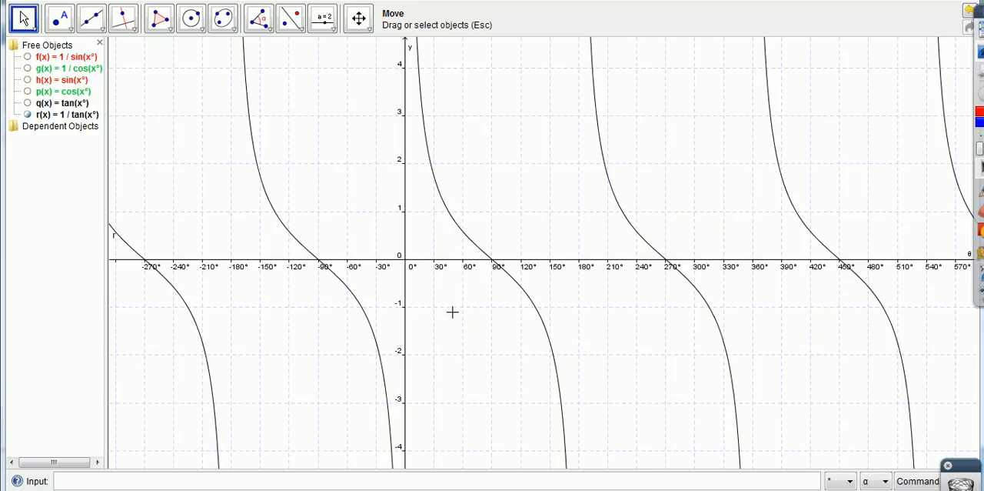
{"action": "mouse_move", "coordinate": [432, 111]}
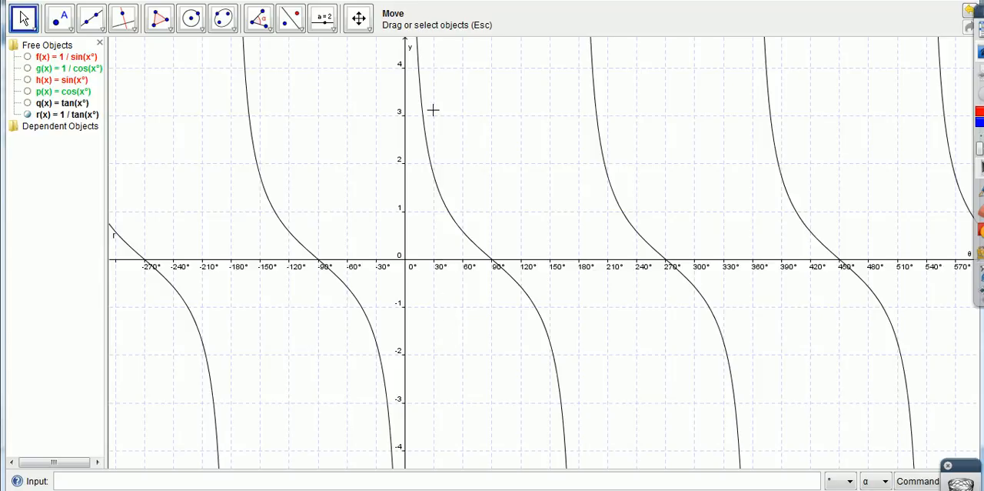
{"action": "mouse_move", "coordinate": [606, 218]}
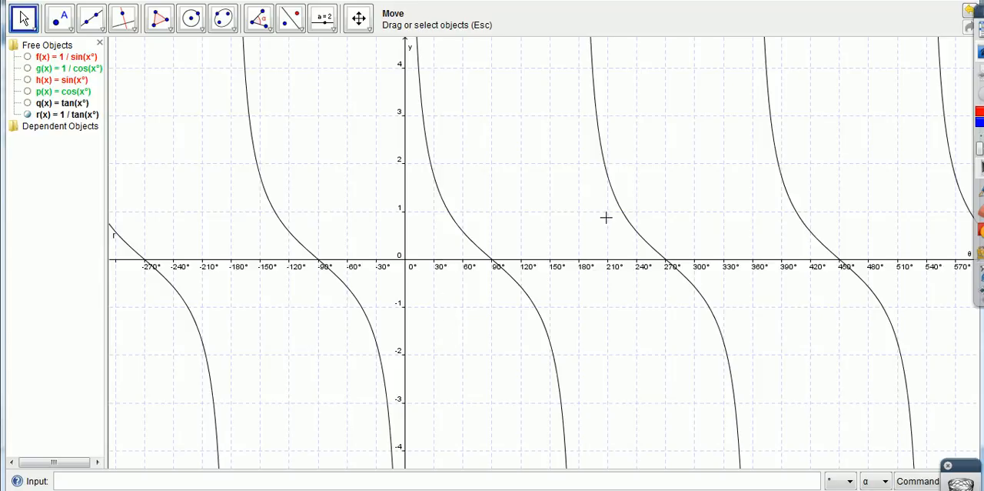
{"action": "mouse_move", "coordinate": [502, 250]}
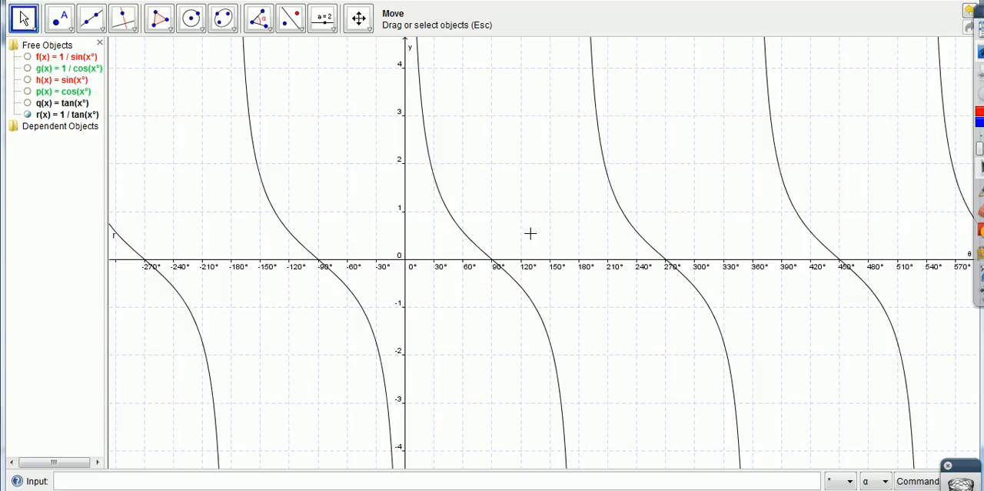
{"action": "mouse_move", "coordinate": [500, 216]}
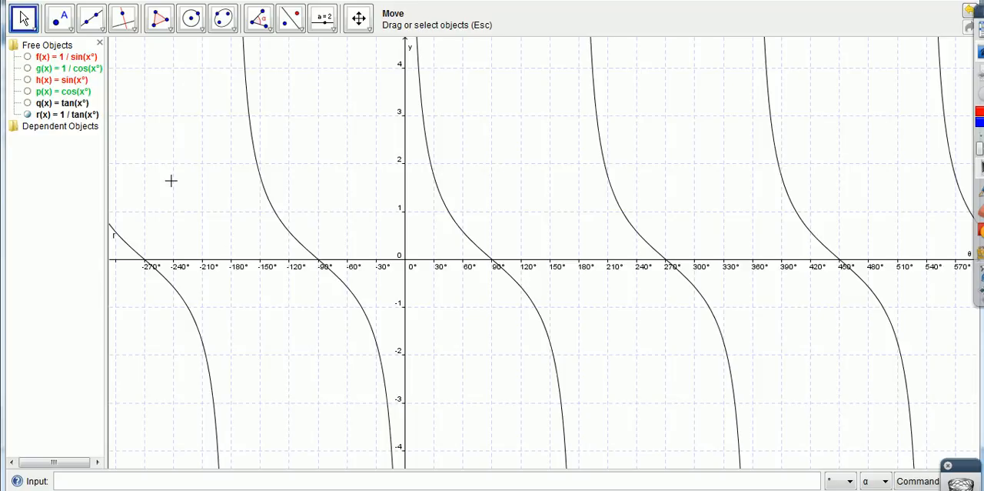
{"action": "mouse_move", "coordinate": [317, 214]}
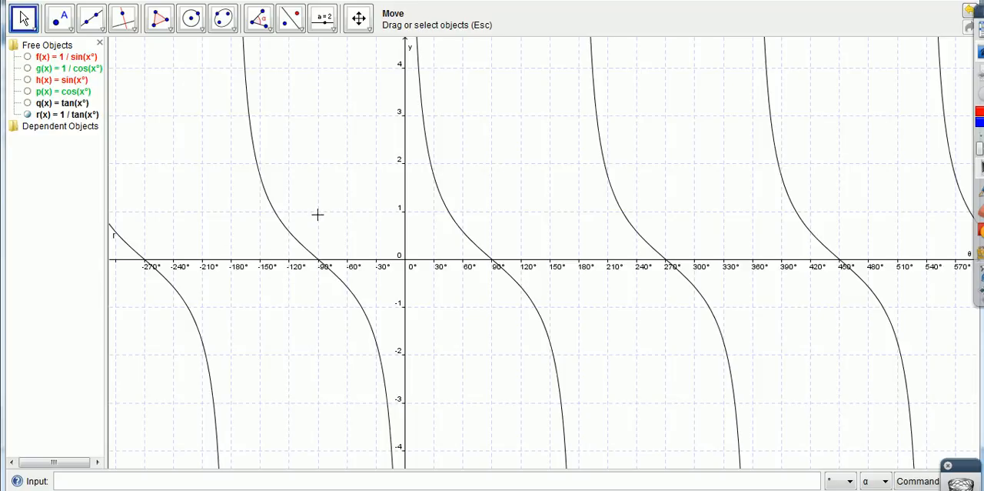
{"action": "mouse_move", "coordinate": [346, 323]}
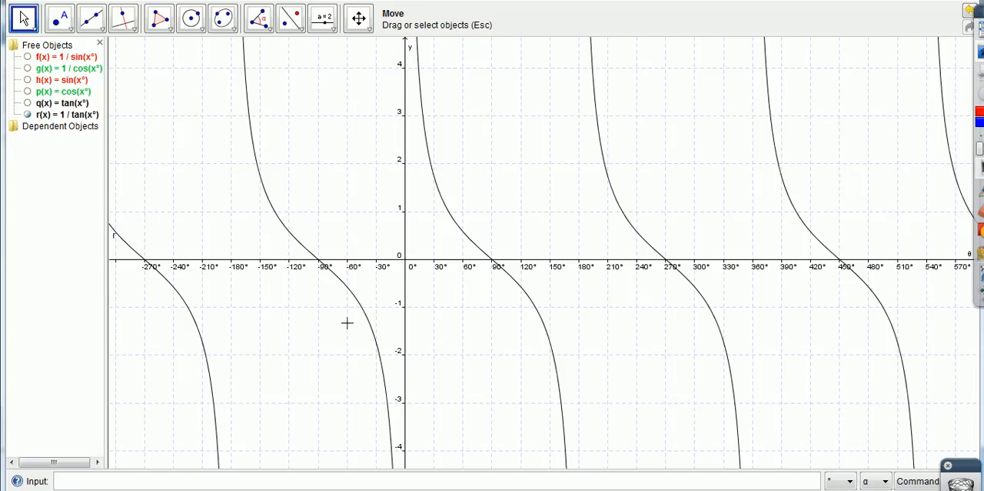